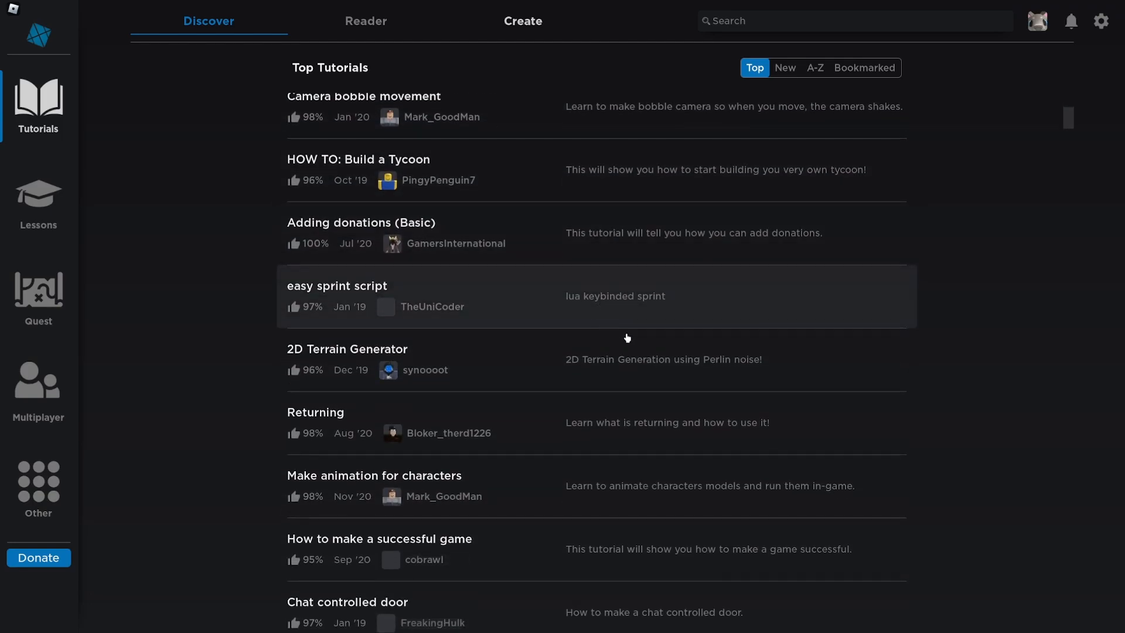
Read the NPC AI Pathfinding tutorial from Top Tutorials and continue past the Success lesson check
scroll("down", 3)
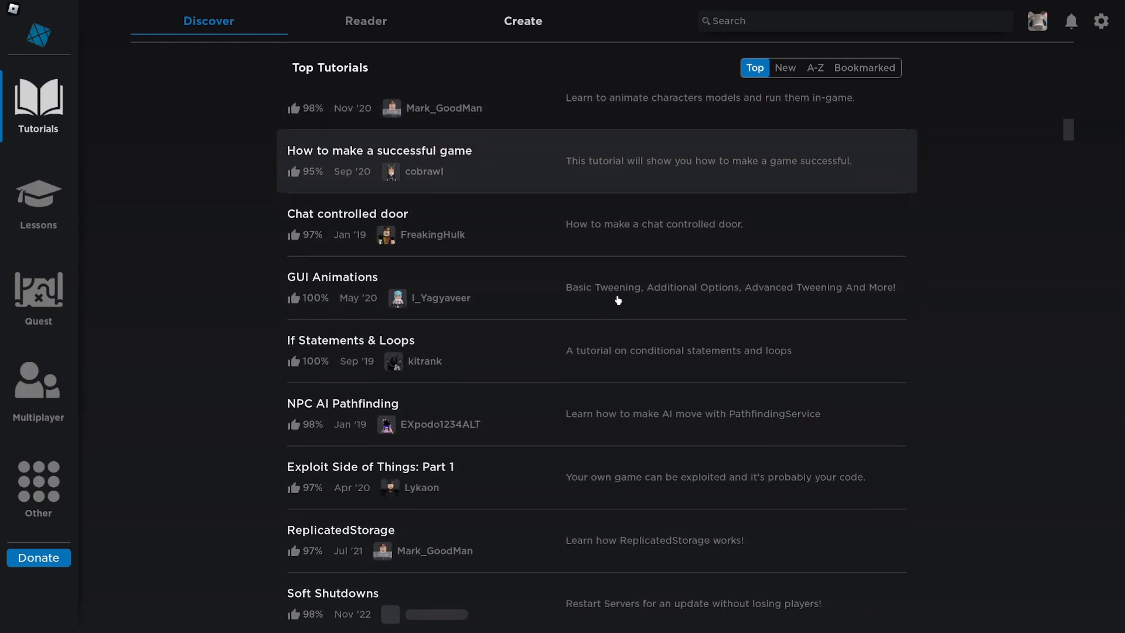
left_click(343, 403)
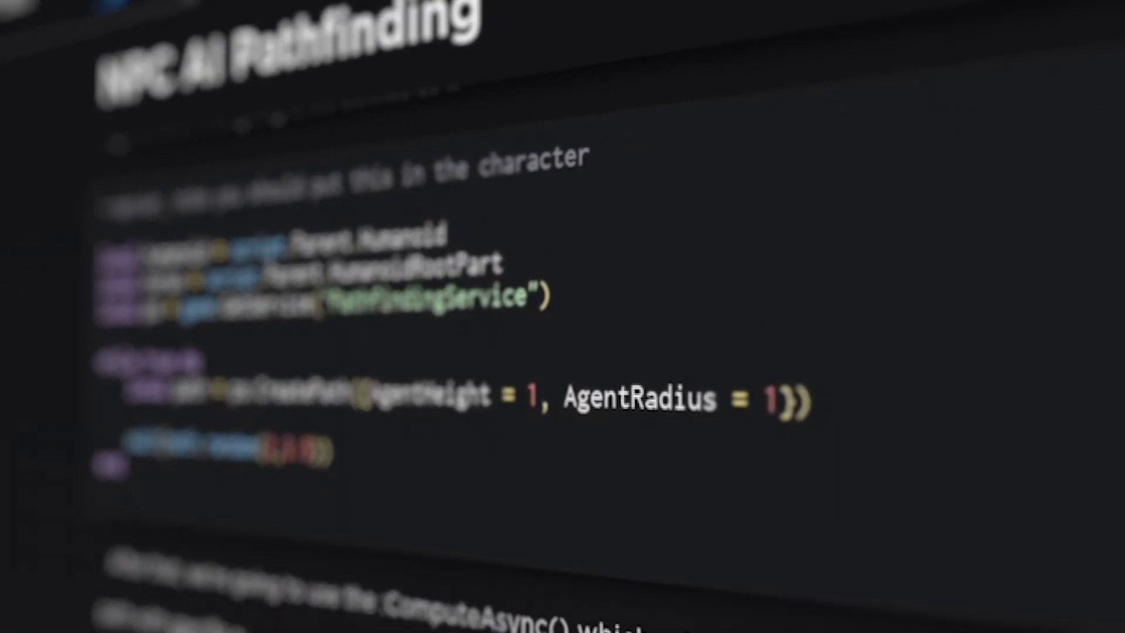
scroll("down", 3)
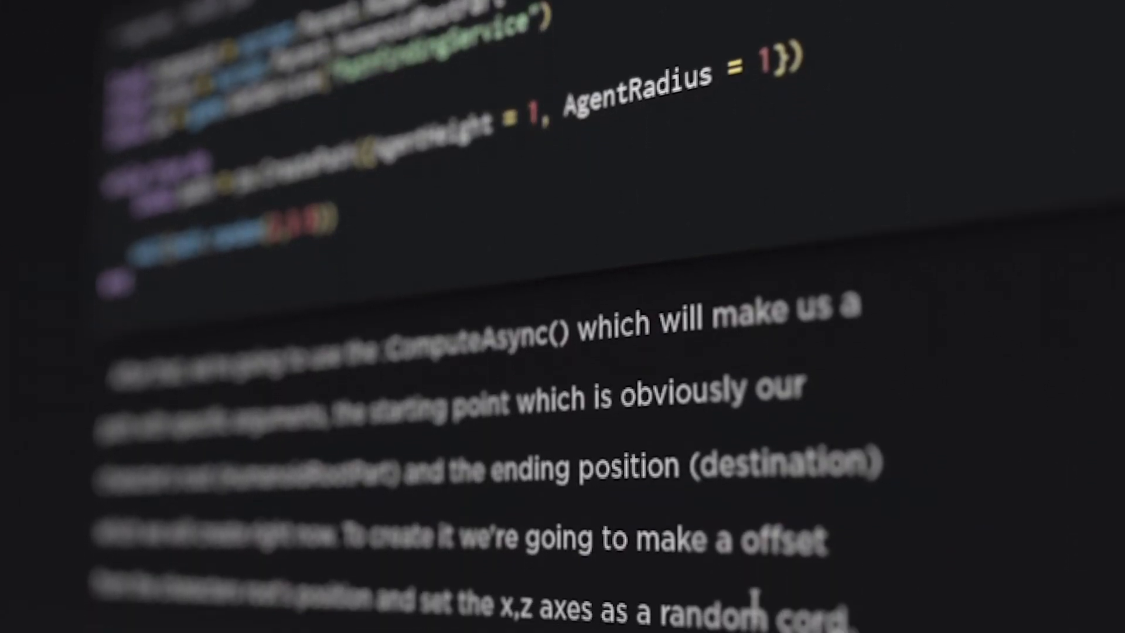
scroll("down", 3)
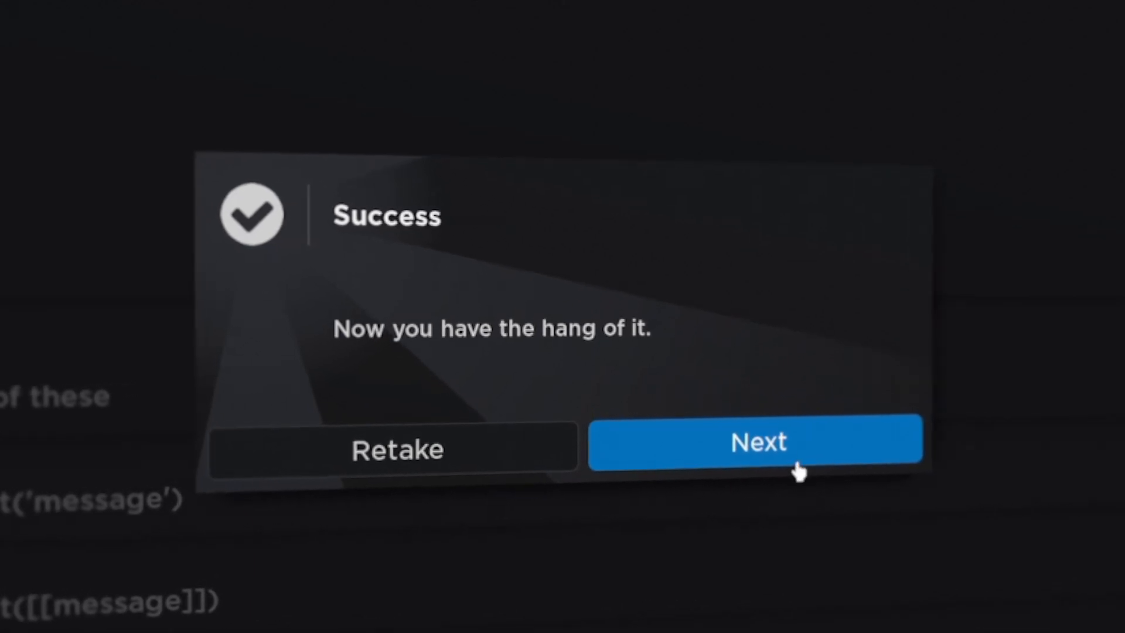
left_click(758, 441)
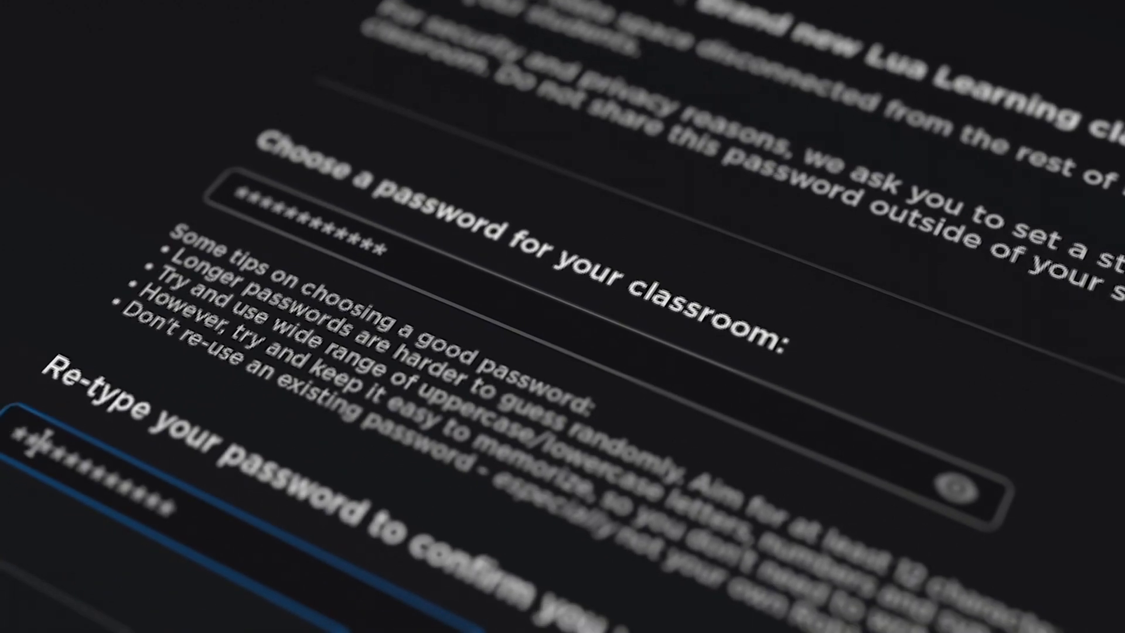
Scroll the new private classroom's setup toward its Discussions list
scroll("down", 3)
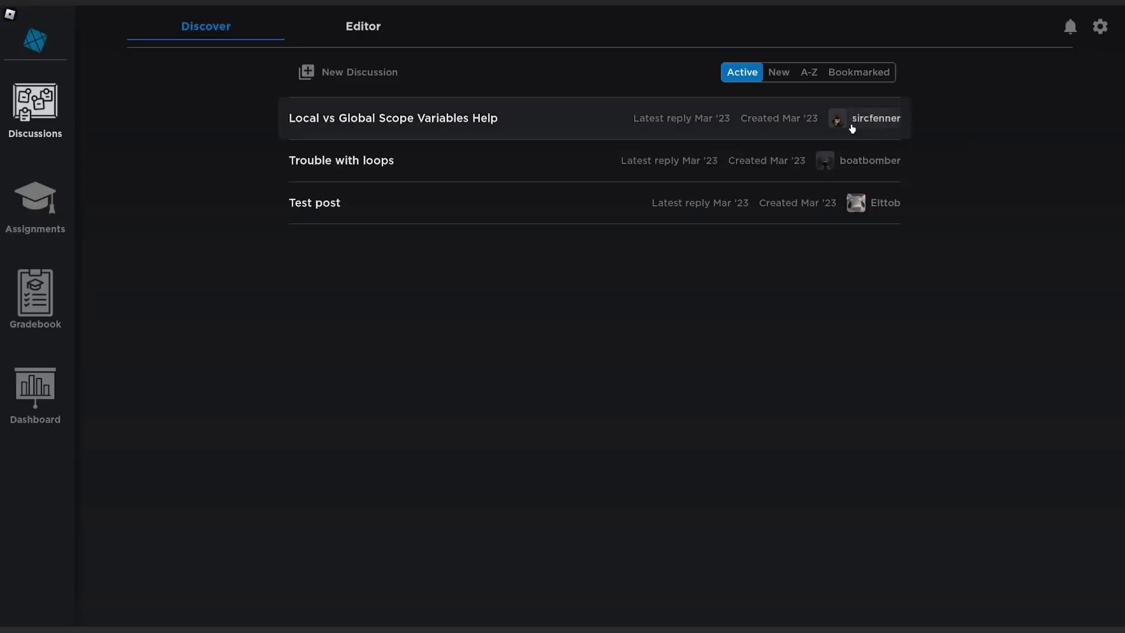
mouse_move(414, 160)
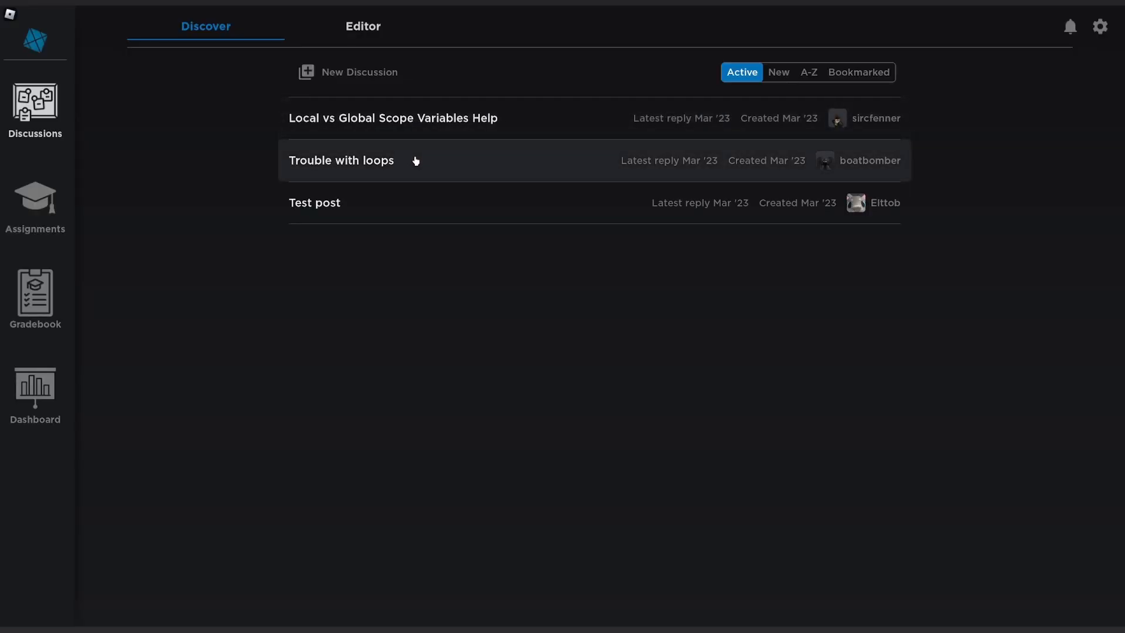
Reply 'I can confirm this' to the first comment in the Trouble with loops discussion
left_click(341, 160)
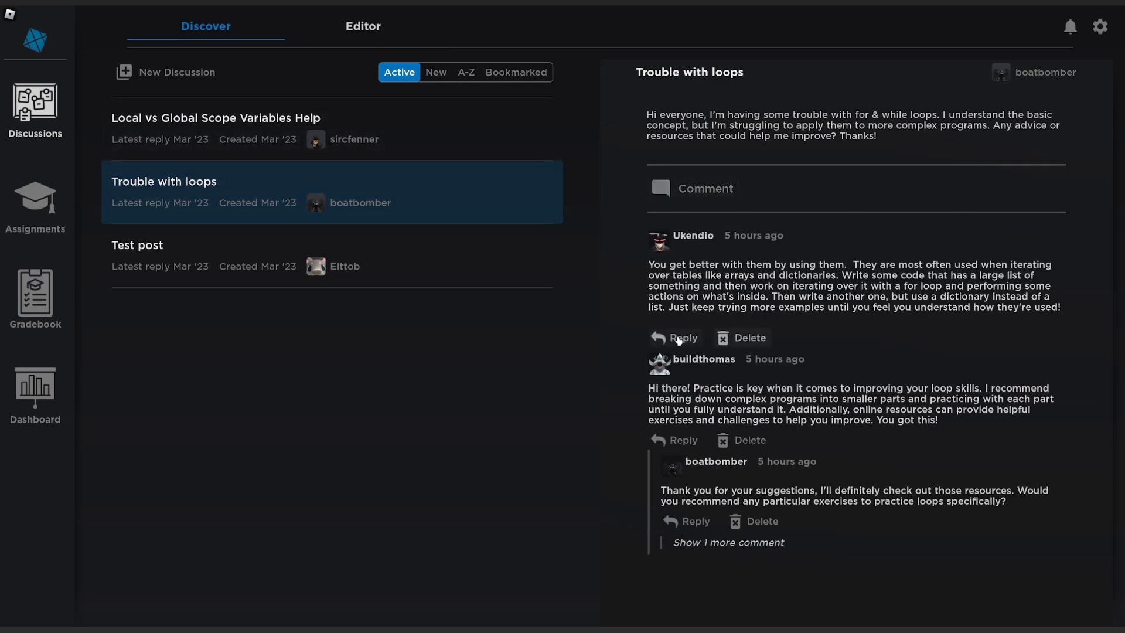
left_click(683, 337)
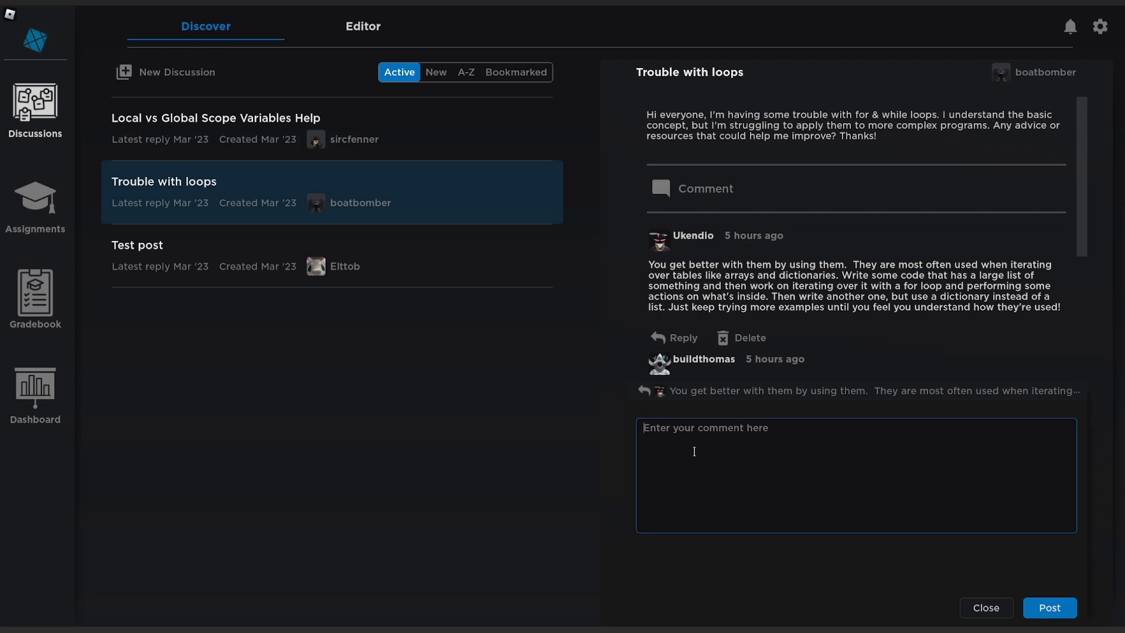
type("I can confirm this")
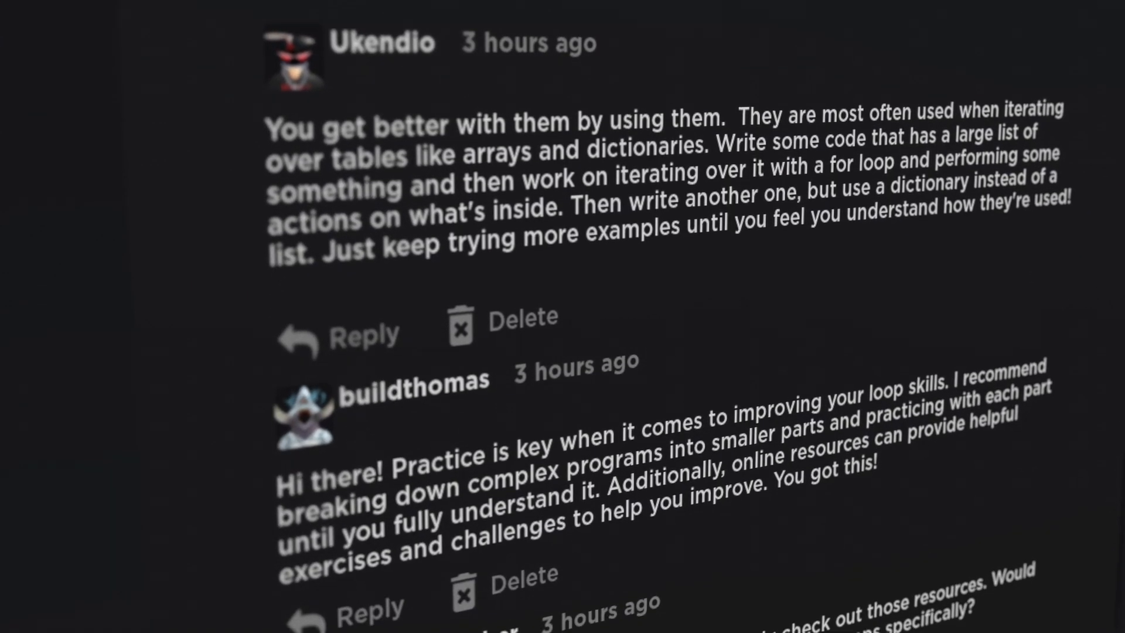
scroll("down", 3)
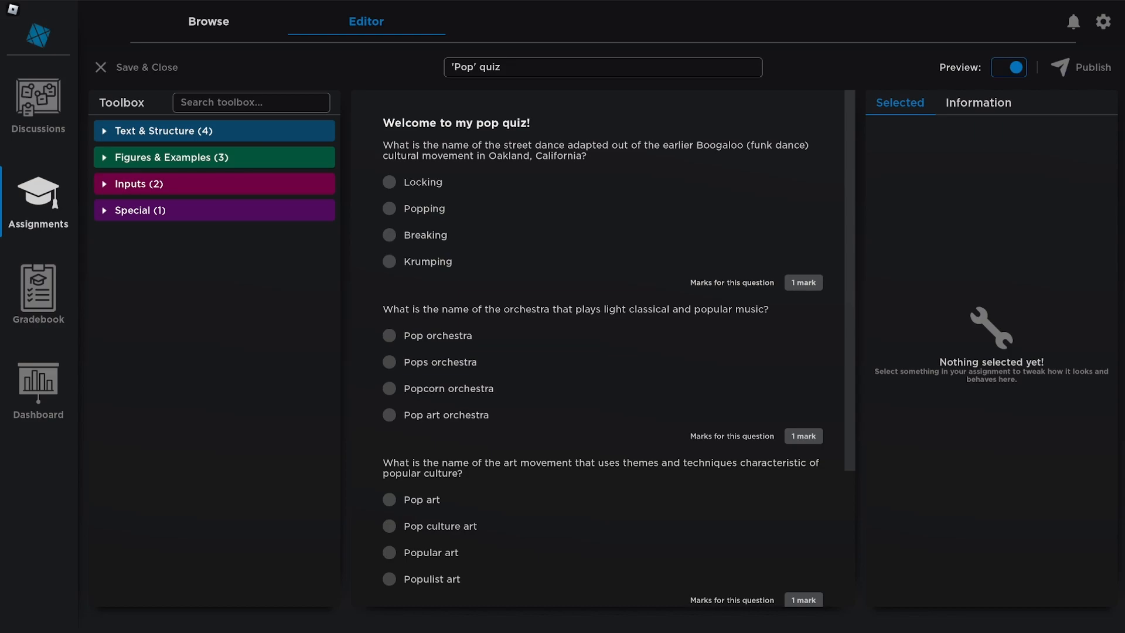
Add an Image block from Figures & Examples below the 'Pop' quiz heading
left_click(171, 157)
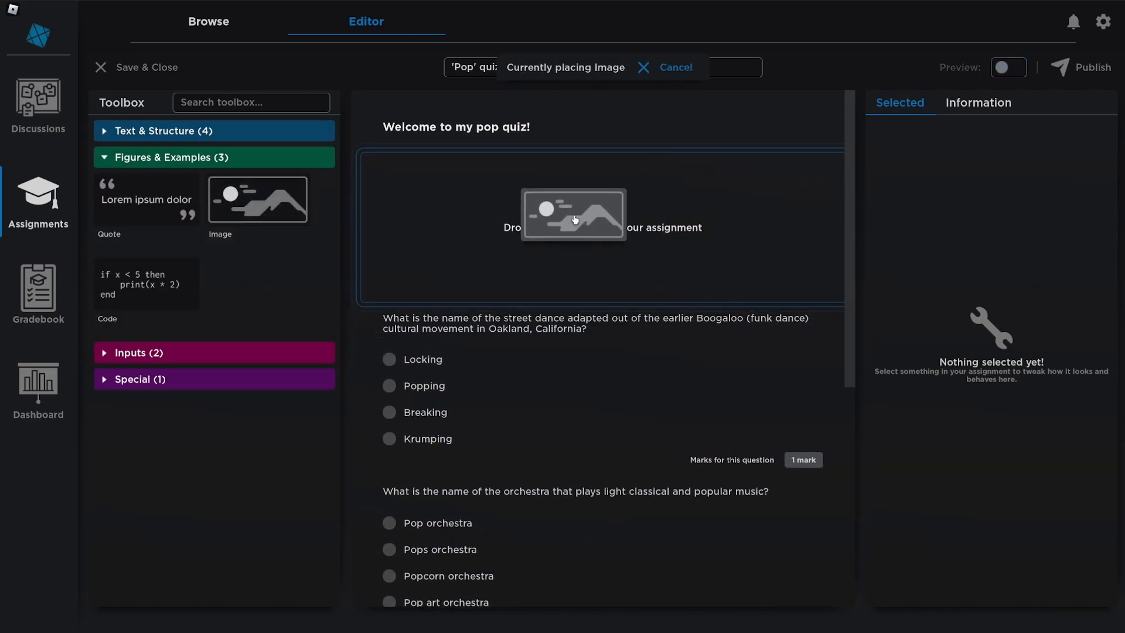
left_click(573, 227)
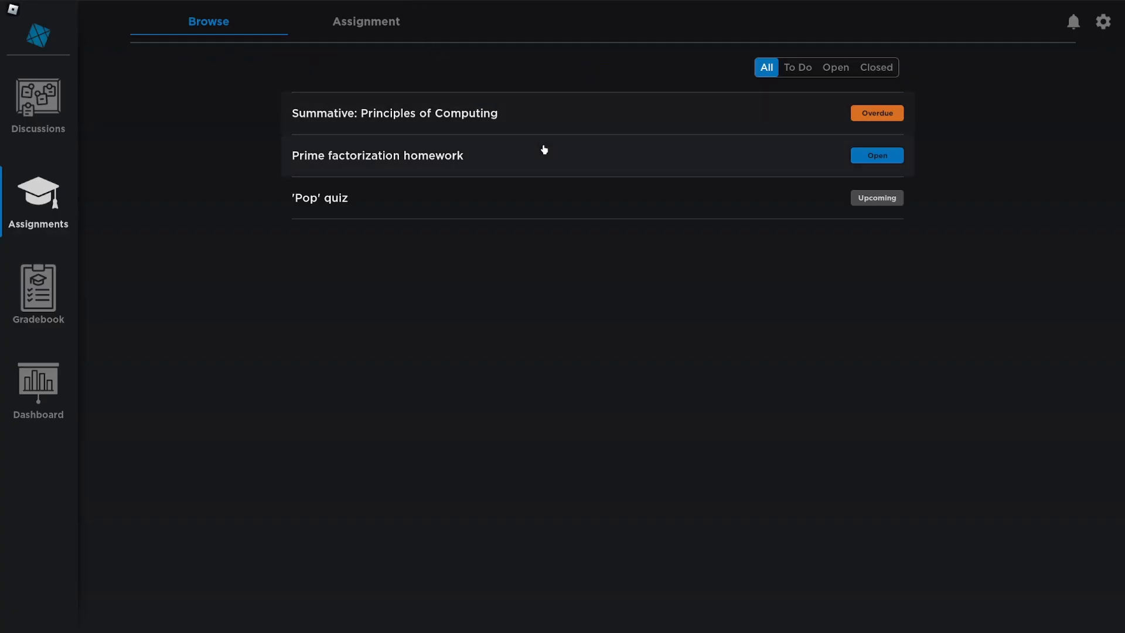
Answer the composite number question in the Prime factorization homework
left_click(875, 154)
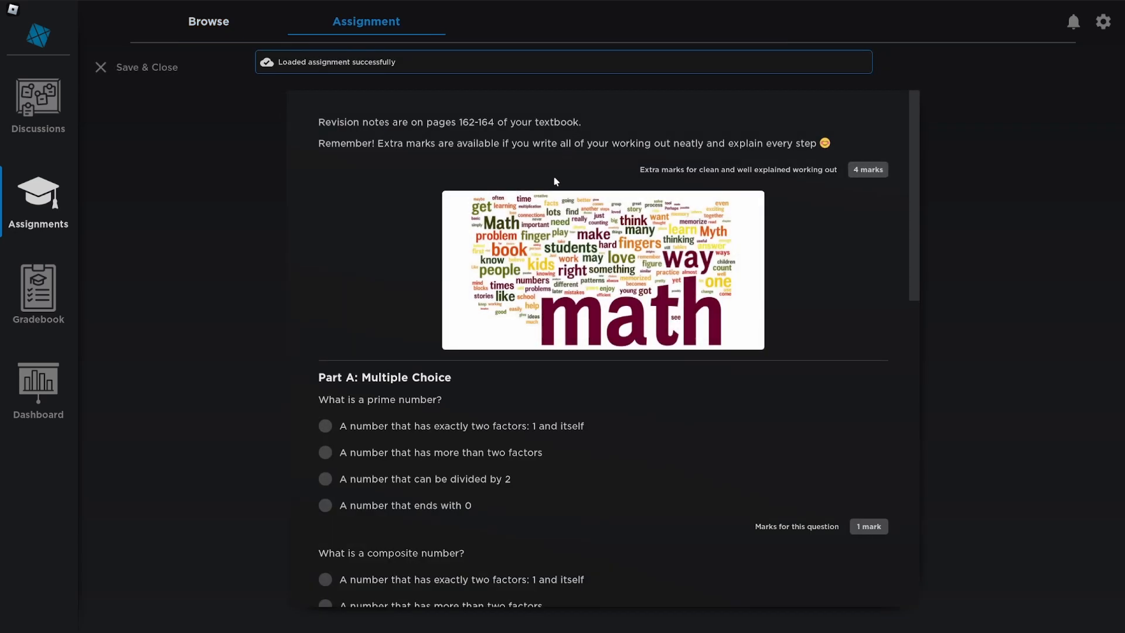
scroll("down", 3)
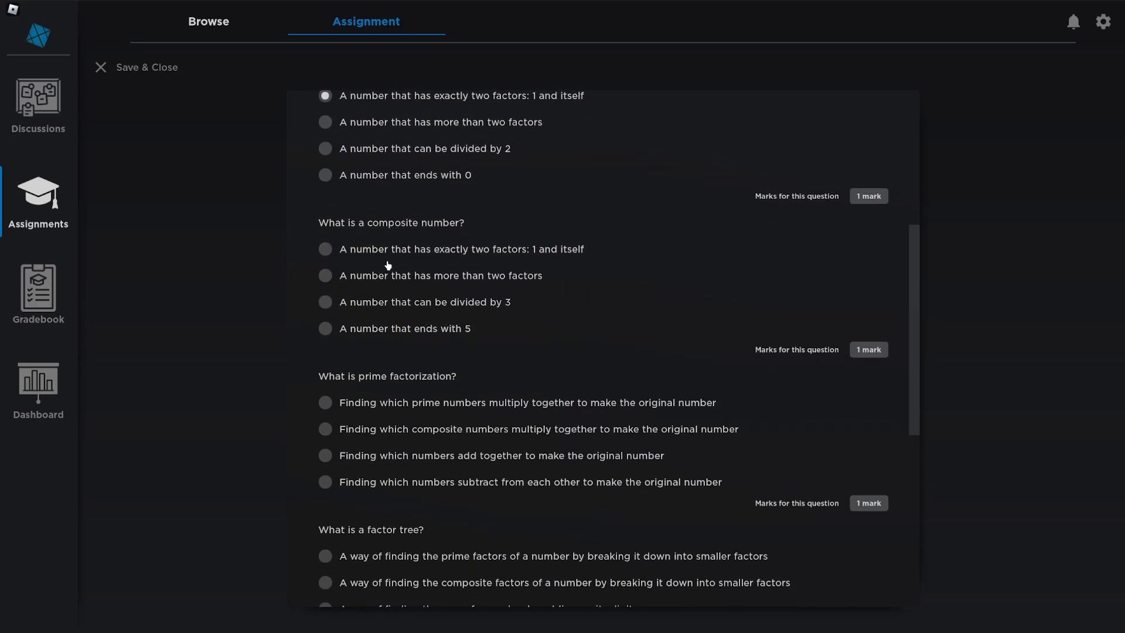
left_click(146, 67)
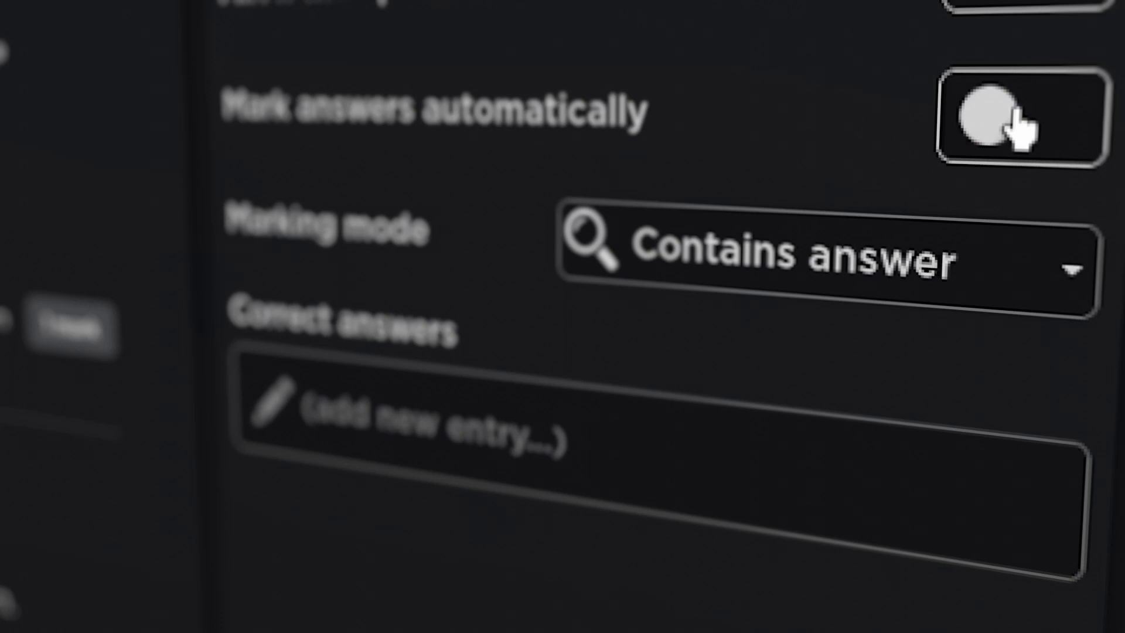
Mark the answer automatically in Exact answer only mode with correct answer 12
left_click(1019, 118)
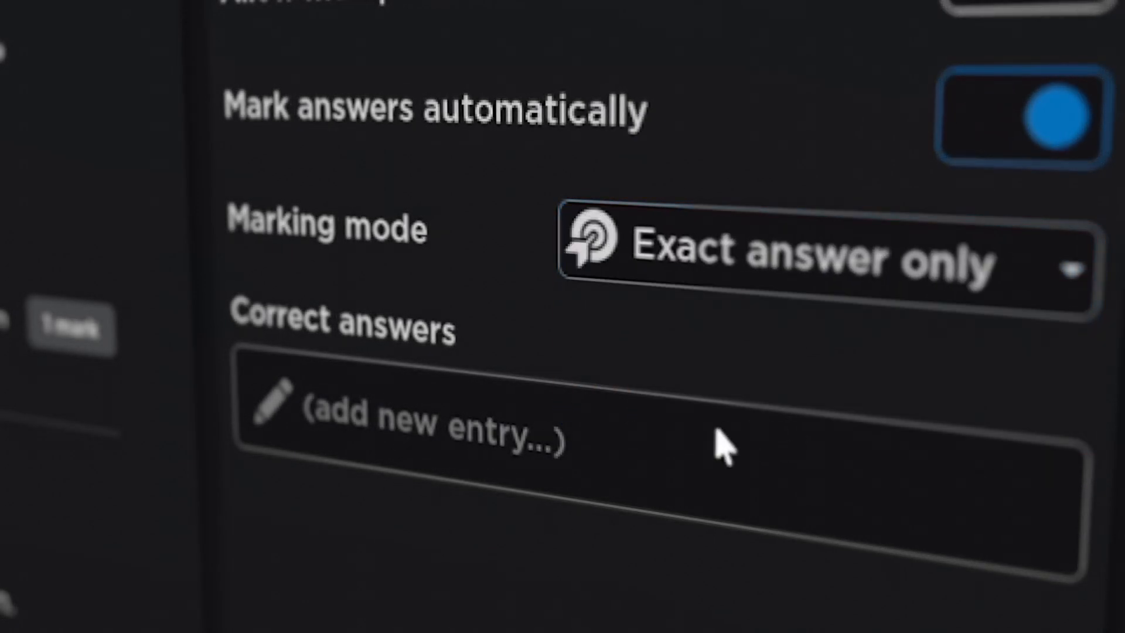
type("12")
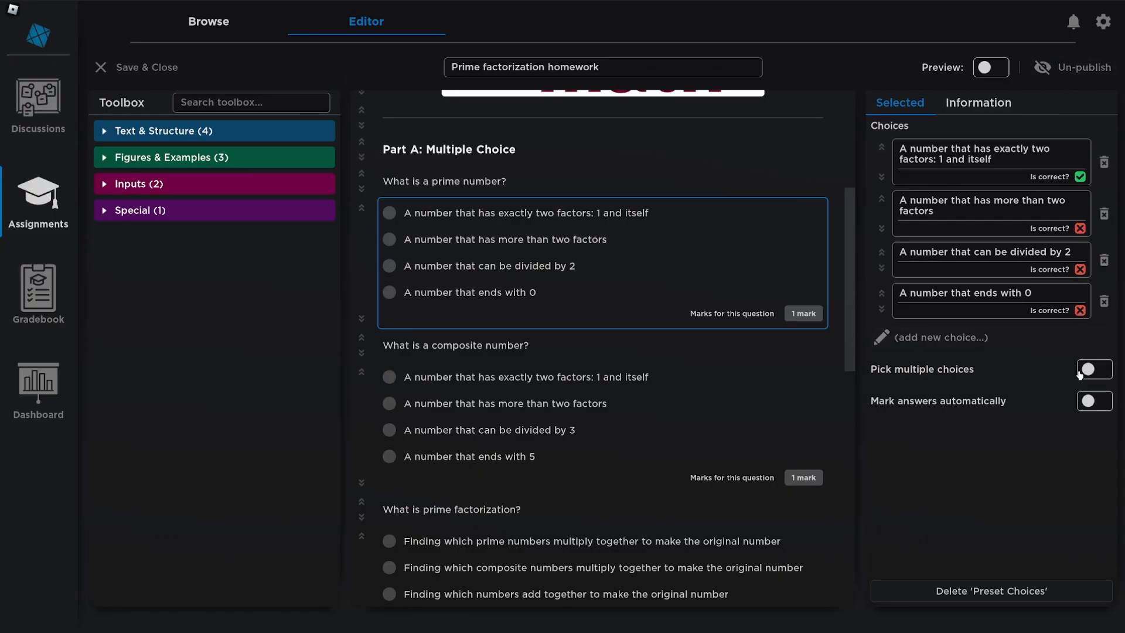
left_click(1094, 401)
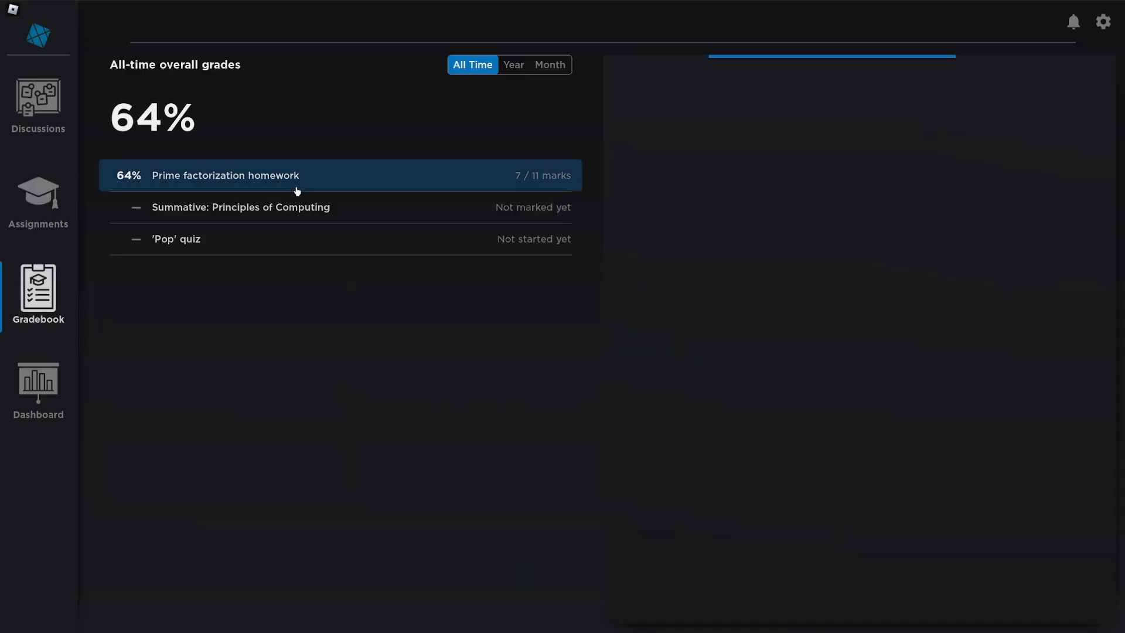
Review the 64% Prime factorization homework breakdown with each choice marked correct or incorrect
left_click(224, 175)
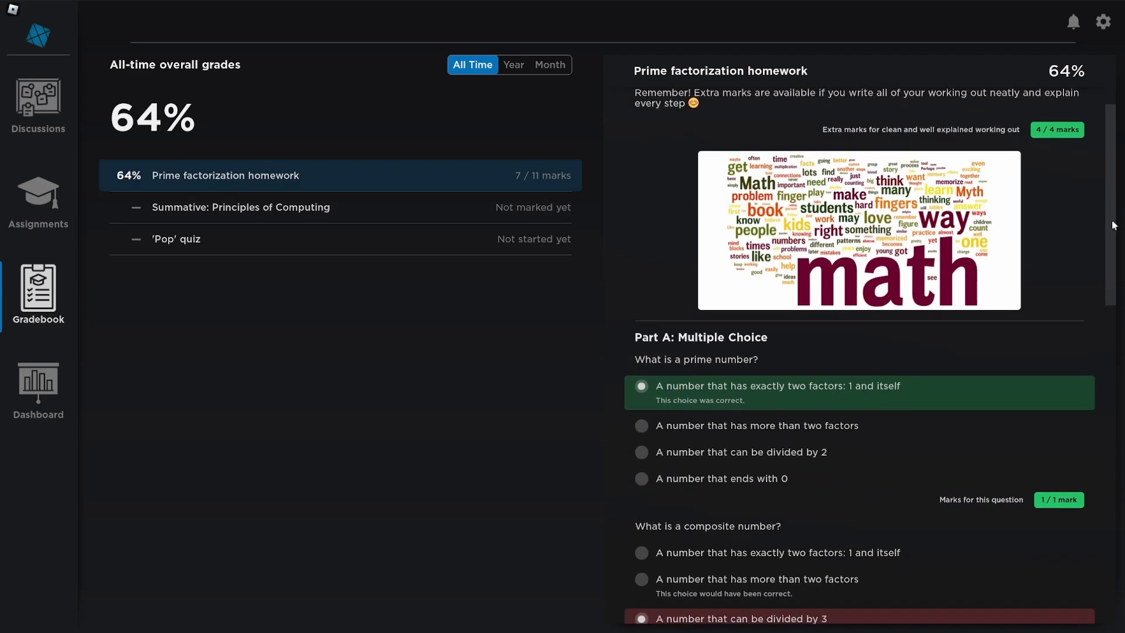
scroll("down", 3)
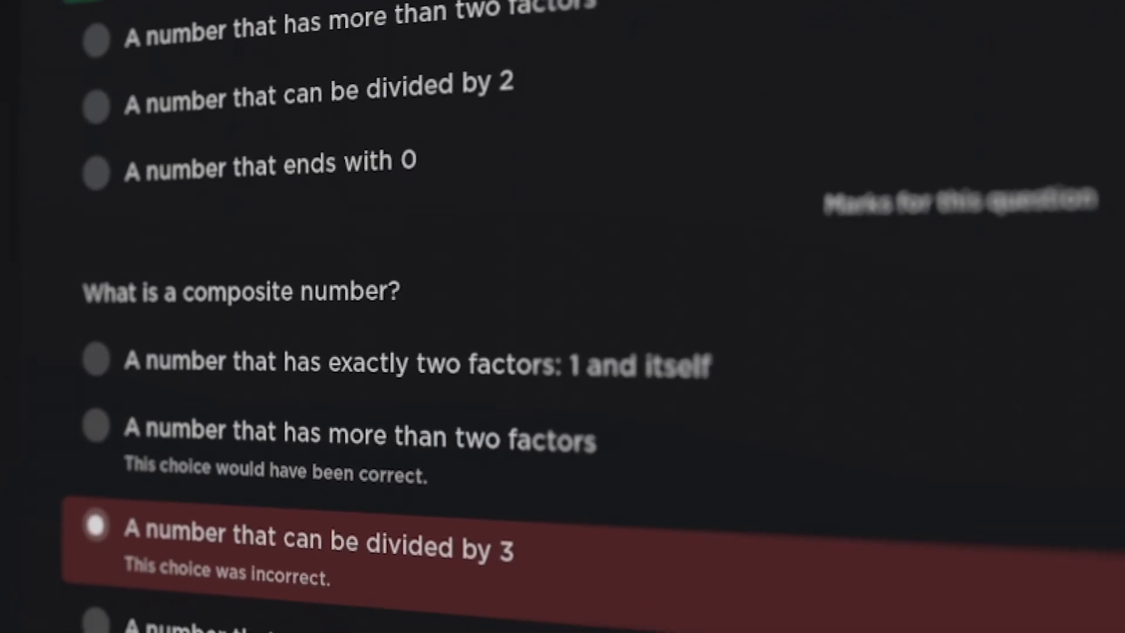
scroll("down", 3)
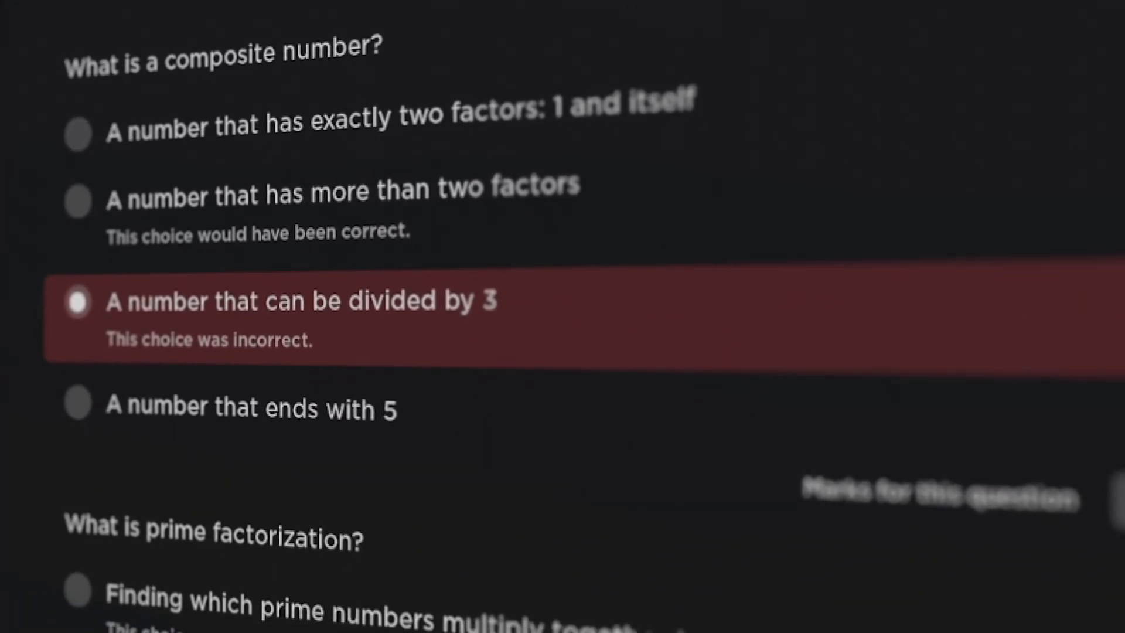
scroll("down", 3)
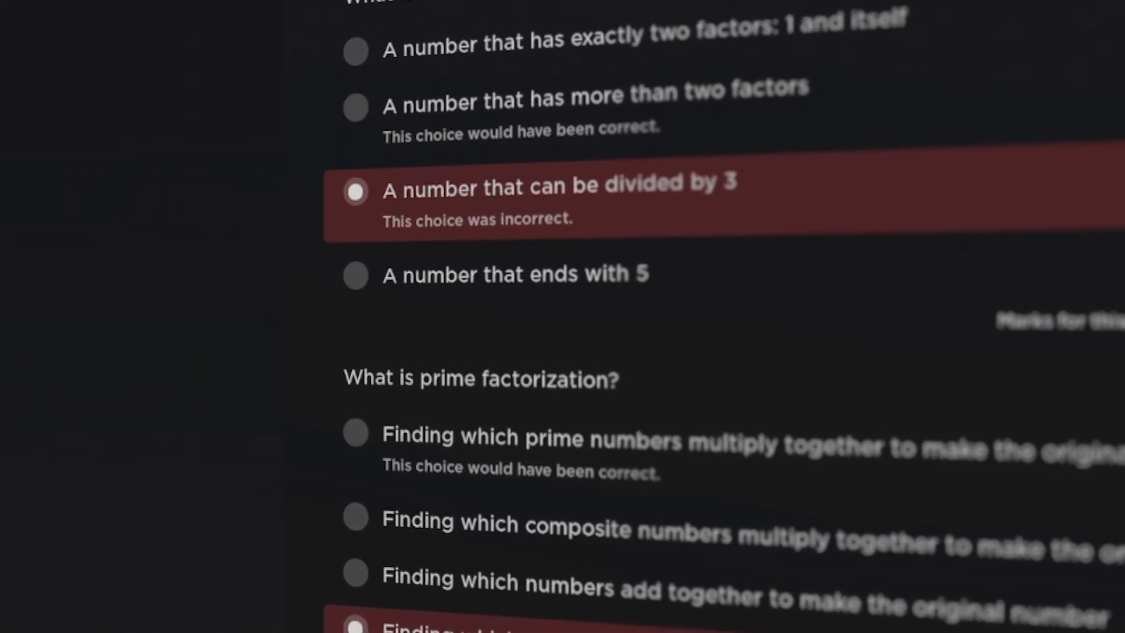